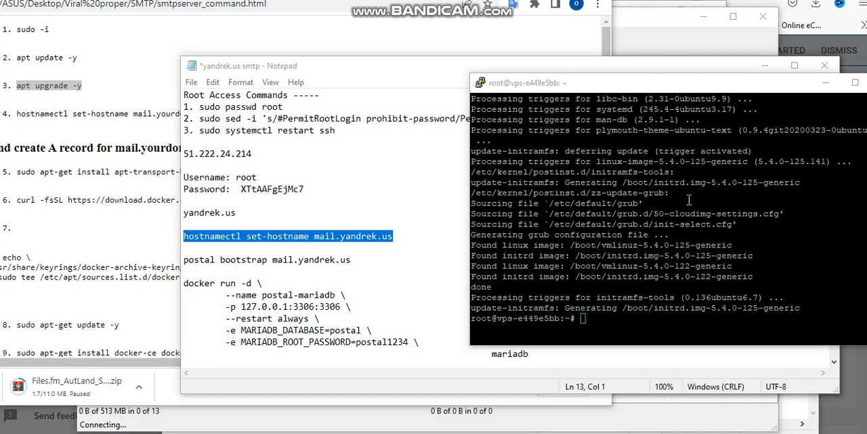
{"action": "mouse_move", "coordinate": [543, 271]}
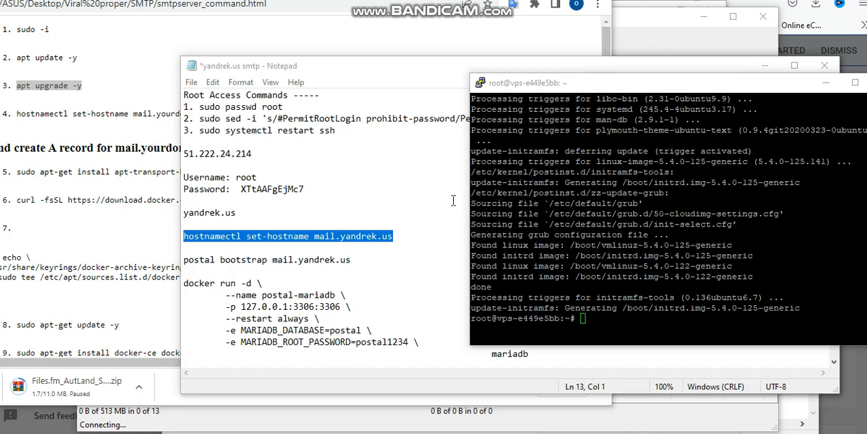
{"action": "mouse_move", "coordinate": [331, 233]}
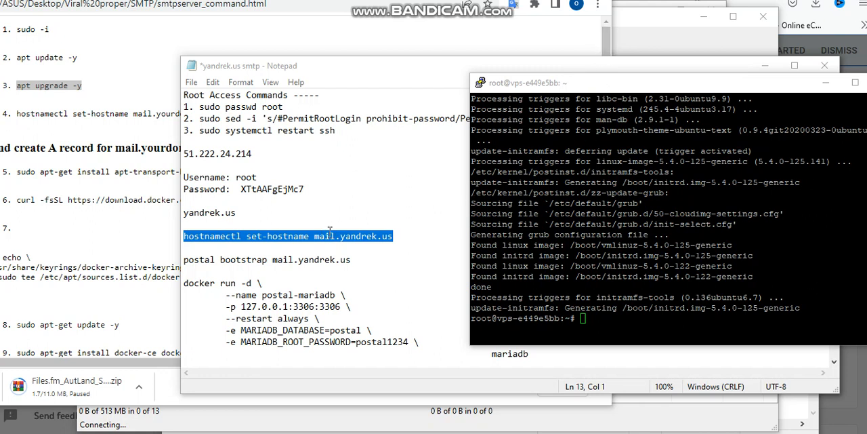
Step: Run hostnamectl set-hostname mail.yandrek.us from the notes and check it with hostname
{"action": "right_click", "coordinate": [328, 236]}
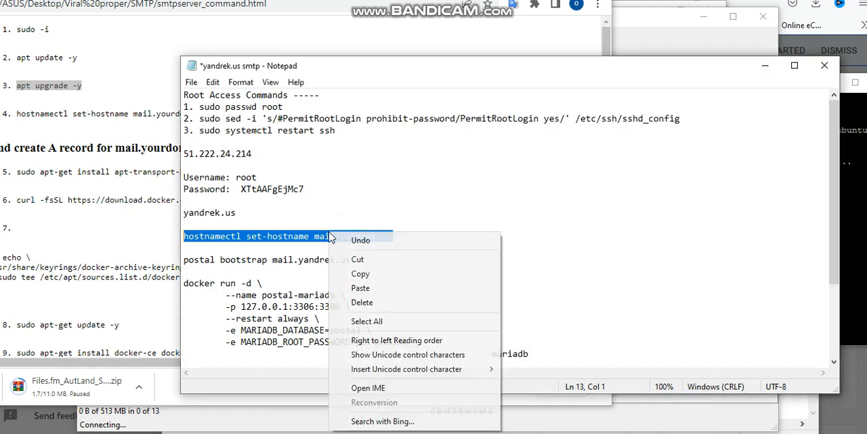
{"action": "left_click", "coordinate": [361, 274]}
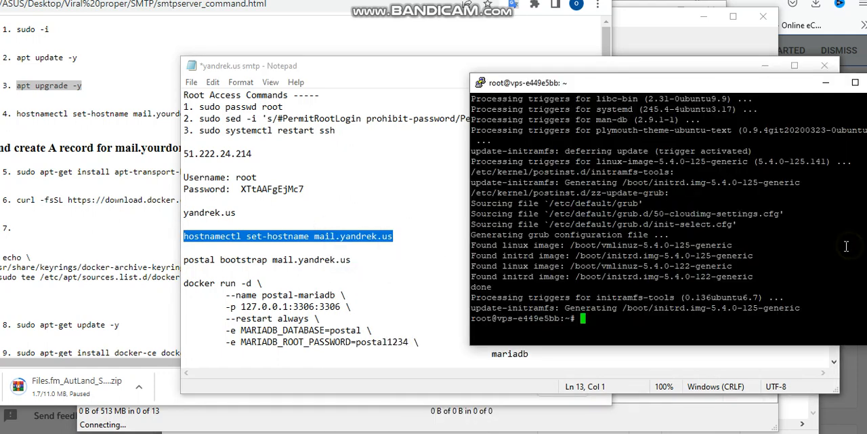
{"action": "mouse_move", "coordinate": [595, 317]}
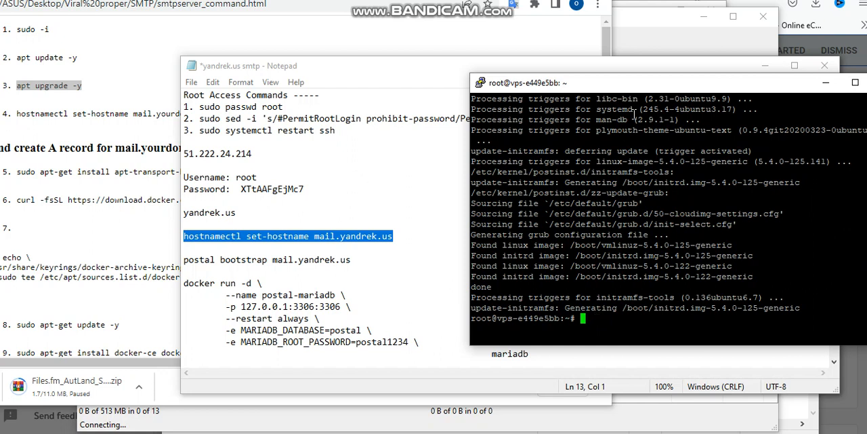
{"action": "type", "text": "hostnamectl set-hostname mail.yandrek.us"}
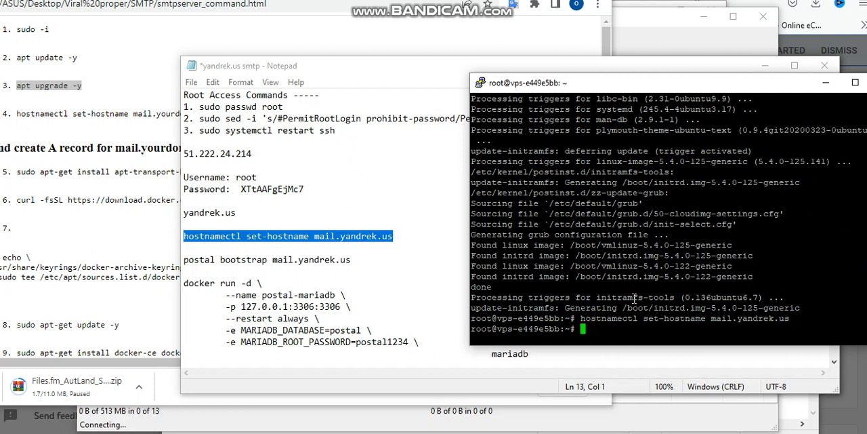
{"action": "type", "text": "hostname"}
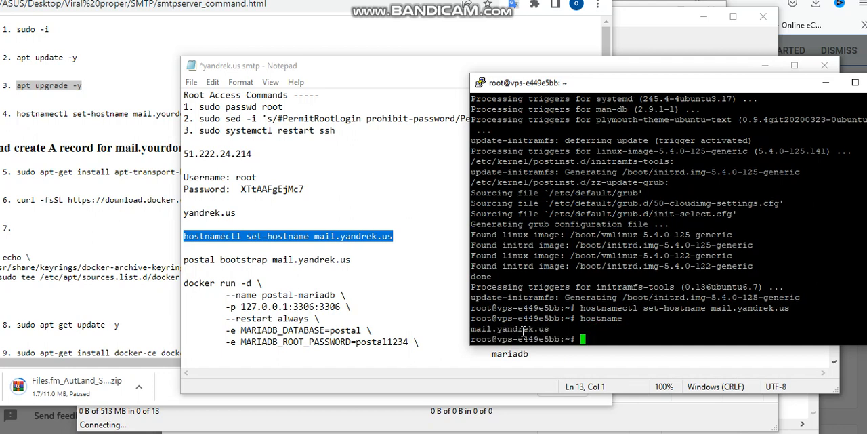
{"action": "mouse_move", "coordinate": [553, 328]}
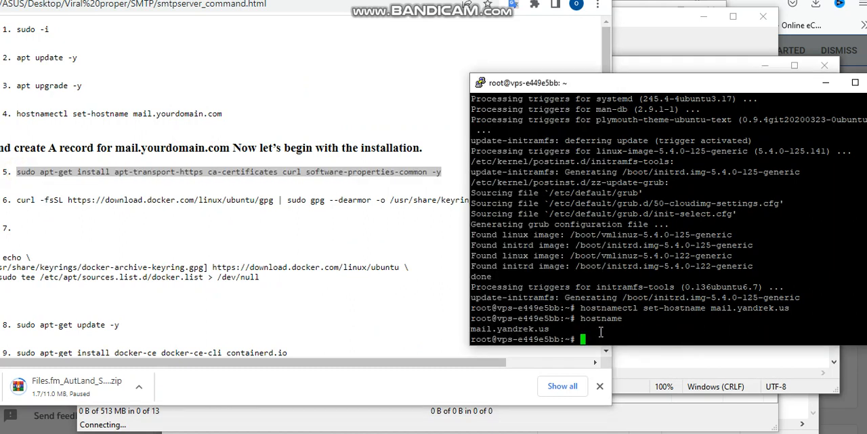
Step: Install Docker prerequisites via apt-get and start installing git with apt install git -y
{"action": "type", "text": "sudo apt-get install apt-transport-https ca-certificates curl software-properties-common -y"}
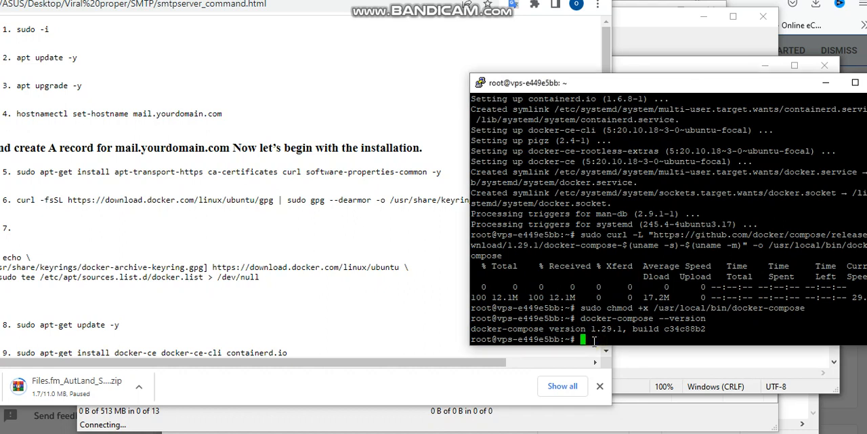
{"action": "type", "text": "apt"}
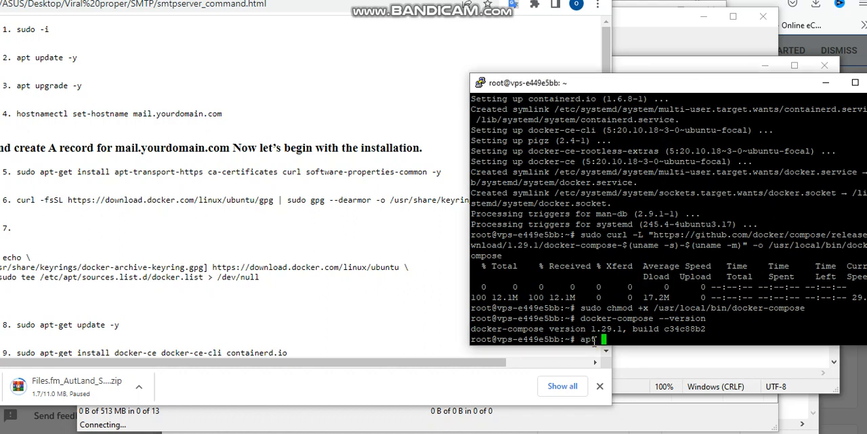
{"action": "type", "text": "install"}
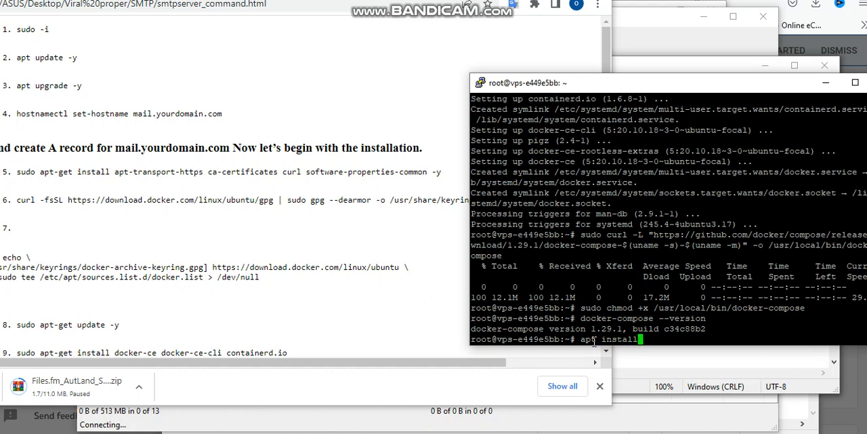
{"action": "type", "text": "git"}
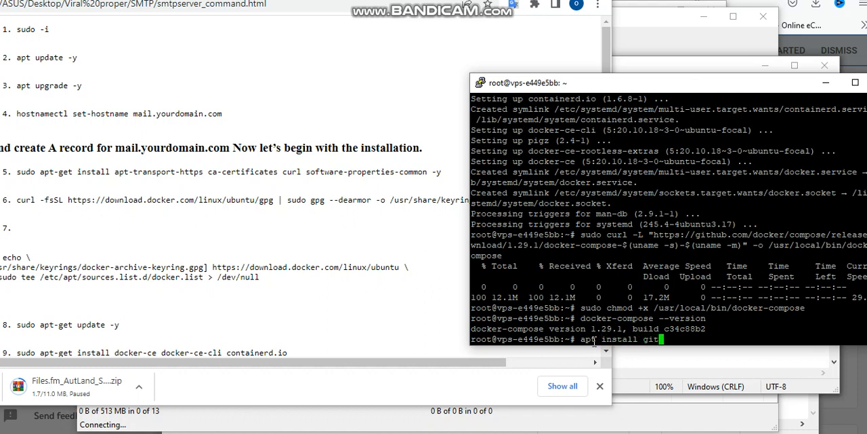
{"action": "type", "text": "-y"}
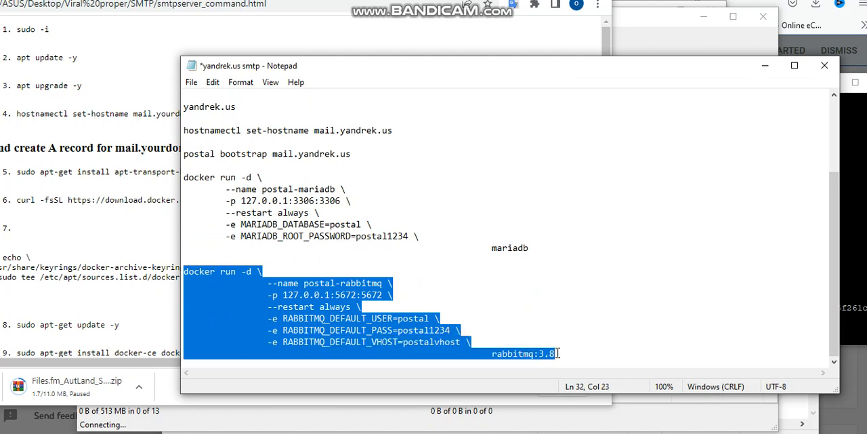
{"action": "mouse_move", "coordinate": [856, 333]}
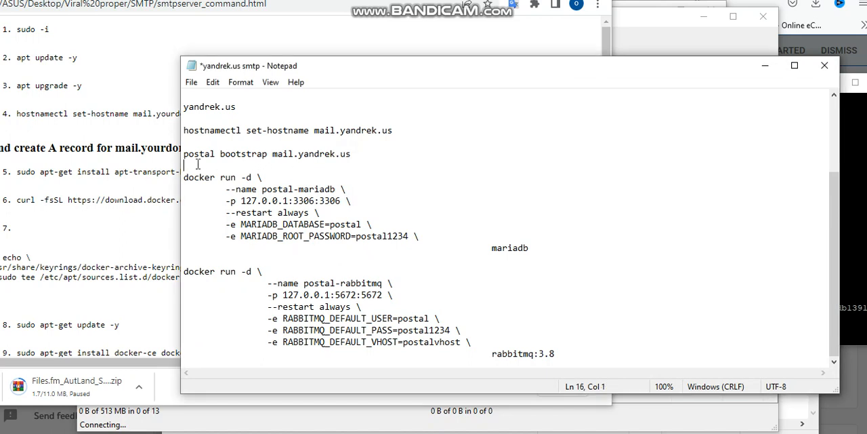
Step: Select the postal bootstrap mail.yandrek.us line in Notepad for copying
{"action": "triple_click", "coordinate": [267, 153]}
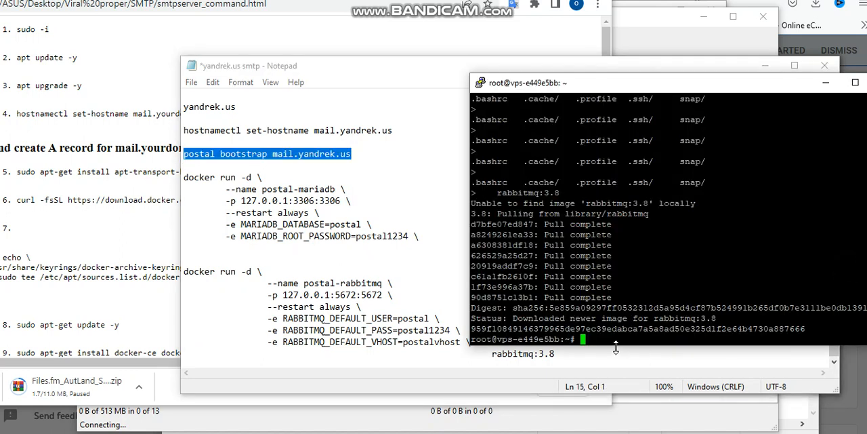
Step: Run postal bootstrap mail.yandrek.us, install nano, and open /opt/postal/config/postal.yml
{"action": "type", "text": "postal bootstrap mail.yandrek.us"}
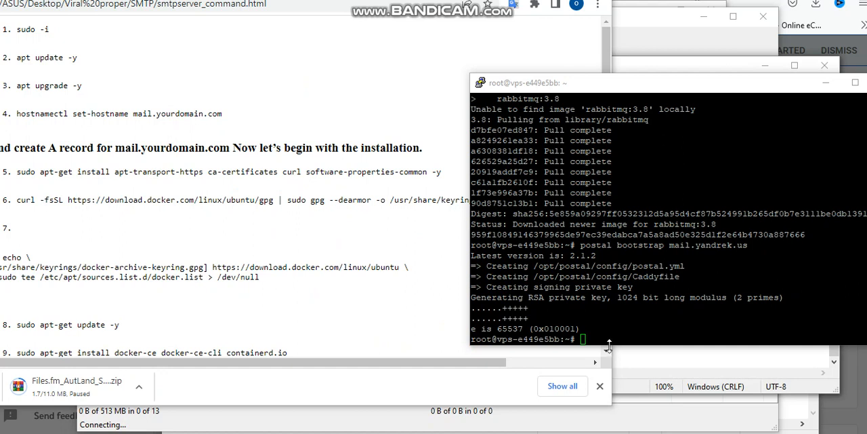
{"action": "type", "text": "a"}
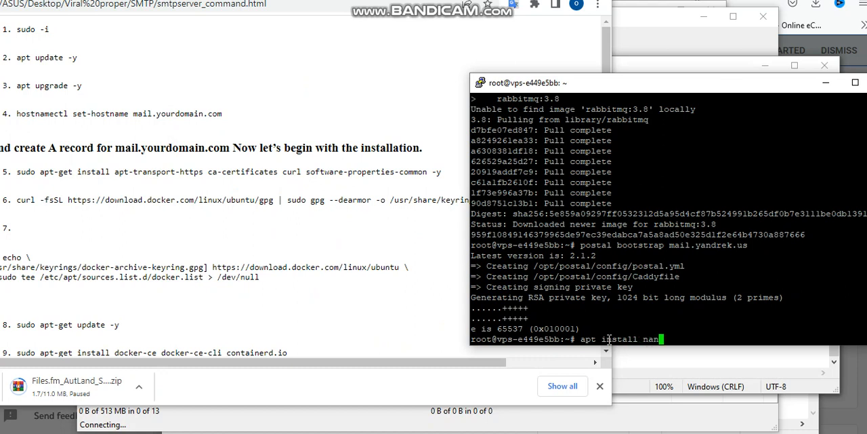
{"action": "type", "text": "o"}
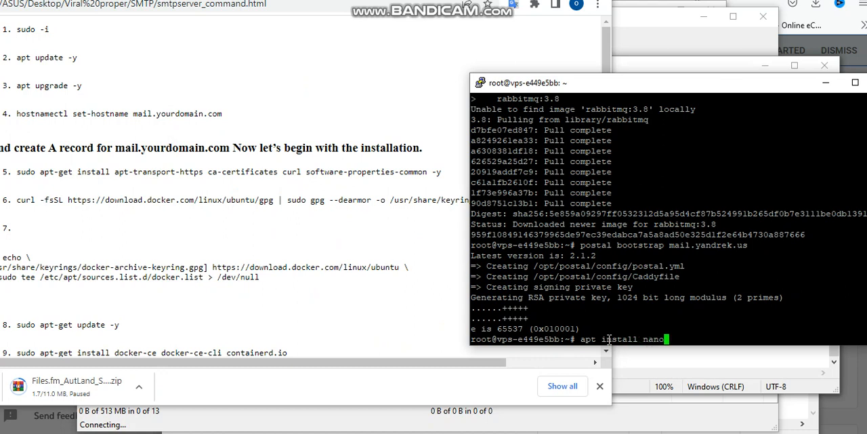
{"action": "type", "text": "-y"}
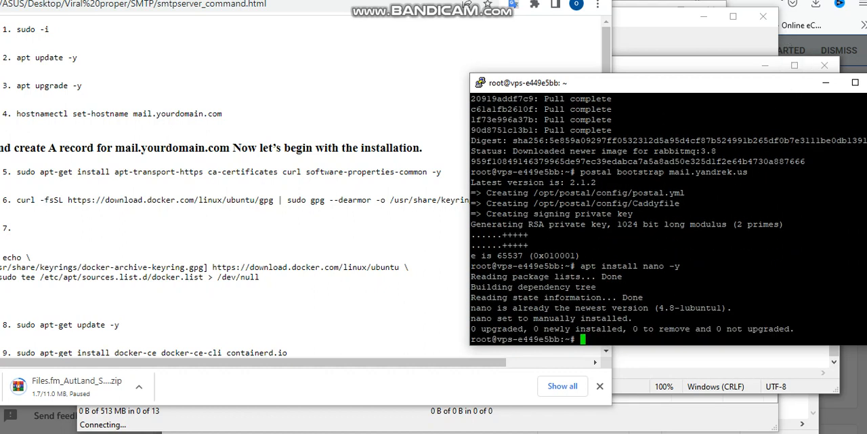
{"action": "type", "text": "nano /opt/postal/config/postal.yml"}
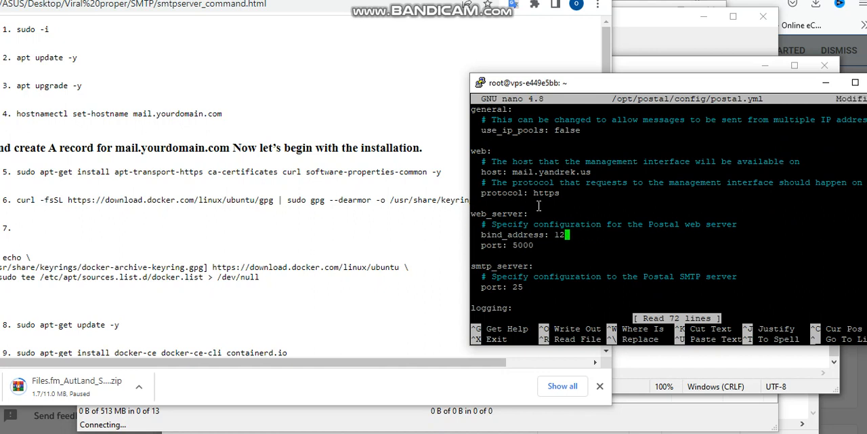
Step: Replace the web server bind_address with 51.222.24.214 and review database and RabbitMQ settings
{"action": "key", "text": "BackSpace"}
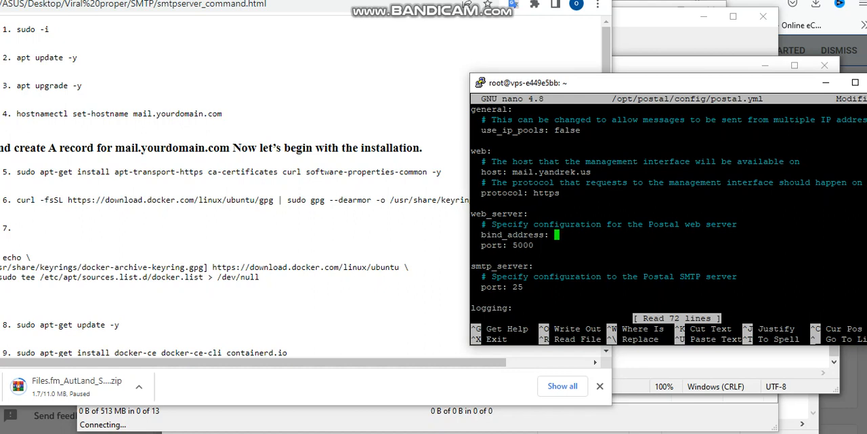
{"action": "type", "text": "51.222.24.214"}
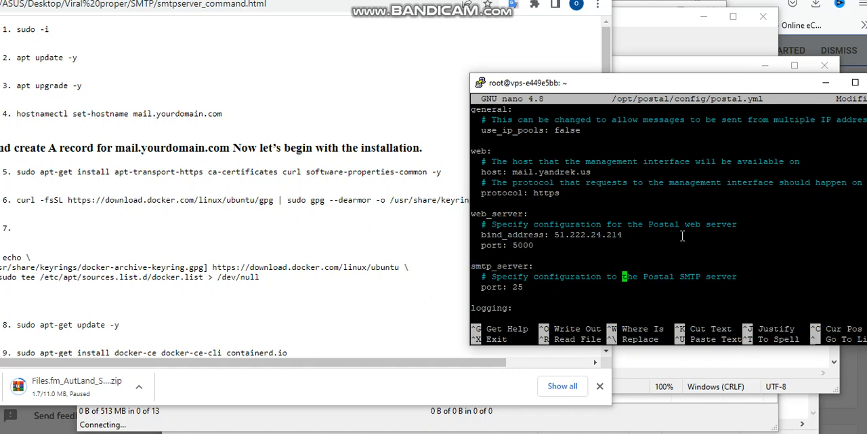
{"action": "scroll", "scroll_direction": "down", "scroll_amount": 3}
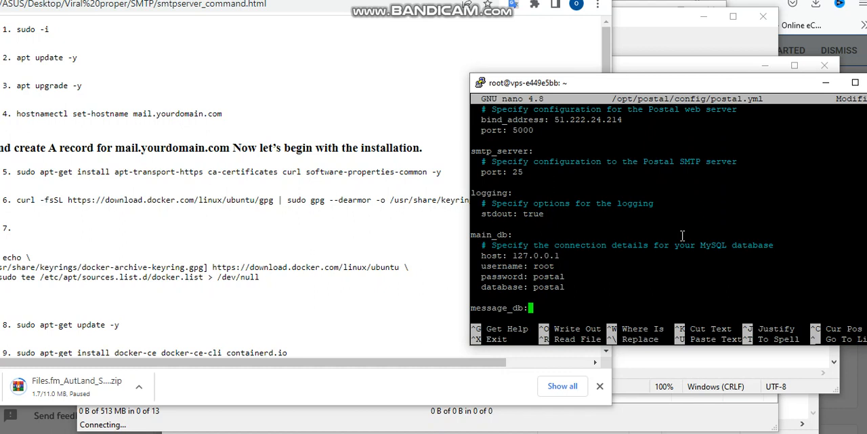
{"action": "scroll", "scroll_direction": "down", "scroll_amount": 3}
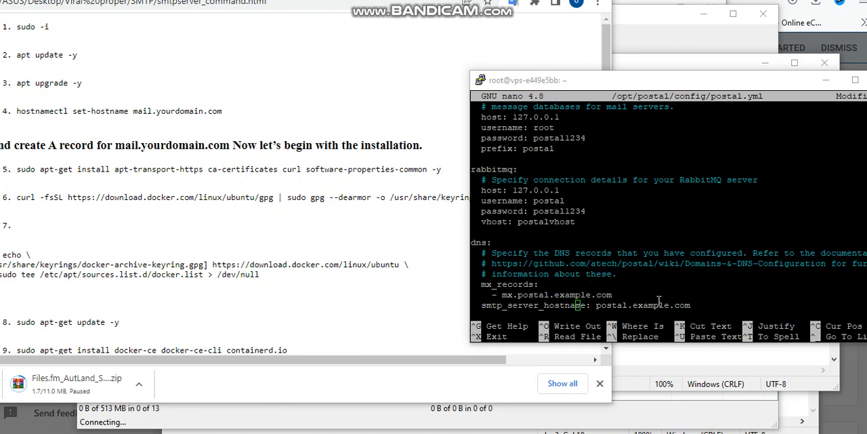
{"action": "mouse_move", "coordinate": [688, 226]}
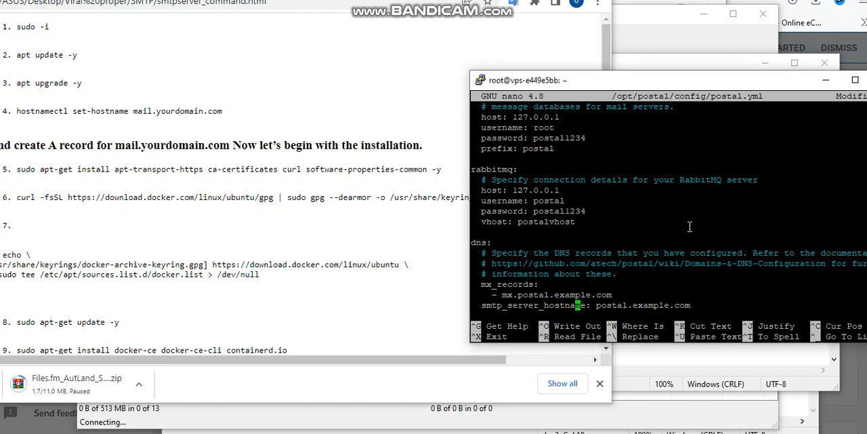
{"action": "mouse_move", "coordinate": [710, 290]}
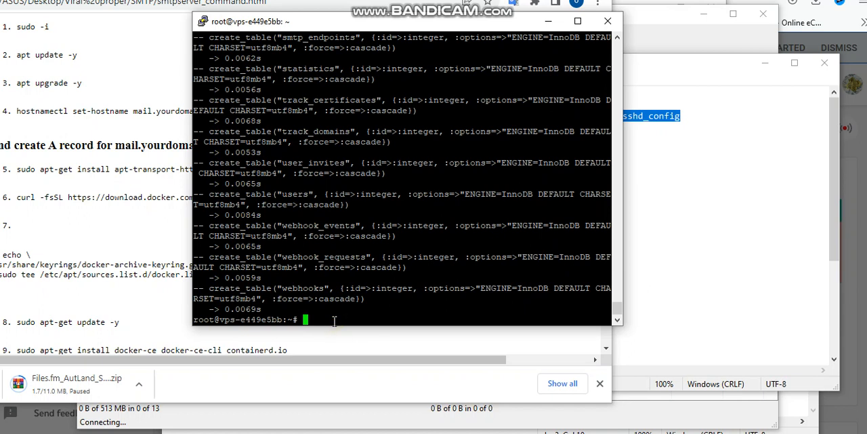
Step: Create the Postal user, start Postal and check the services with postal status
{"action": "type", "text": "postal mak"}
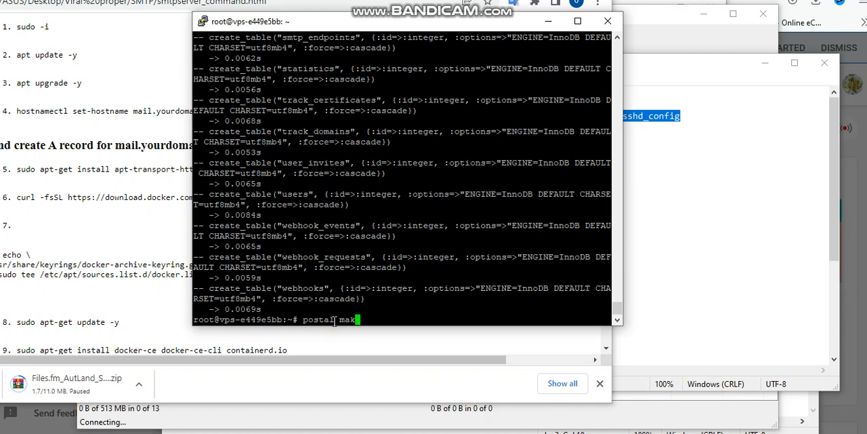
{"action": "type", "text": "-user"}
{"action": "type", "text": "postal start"}
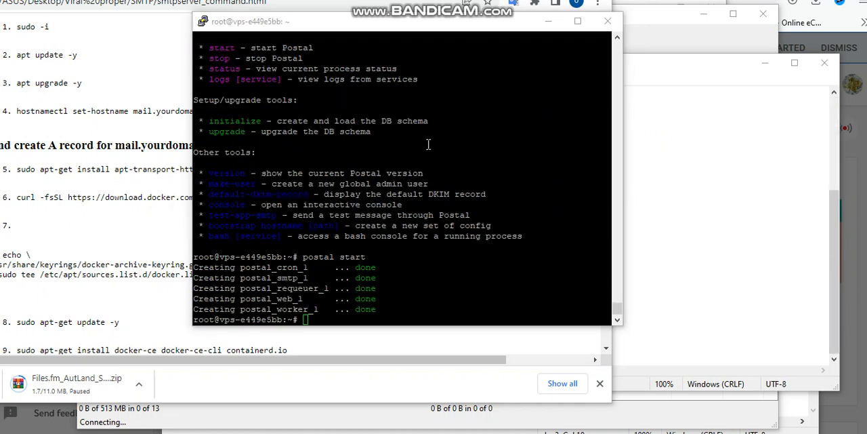
{"action": "mouse_move", "coordinate": [311, 301]}
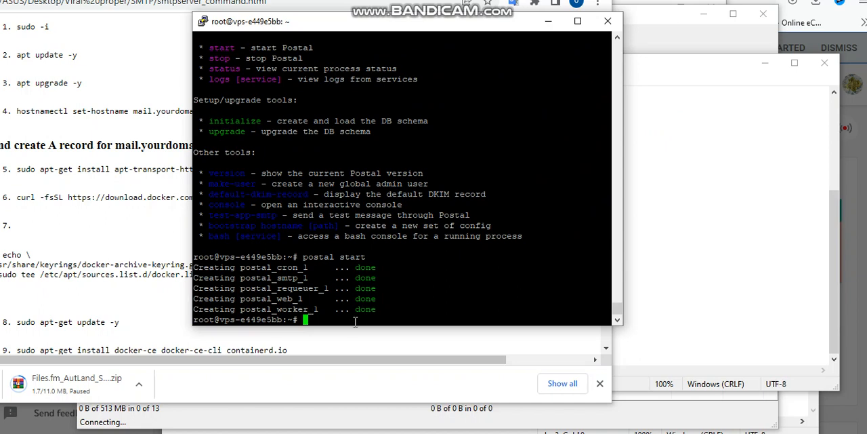
{"action": "type", "text": "POSTAL"}
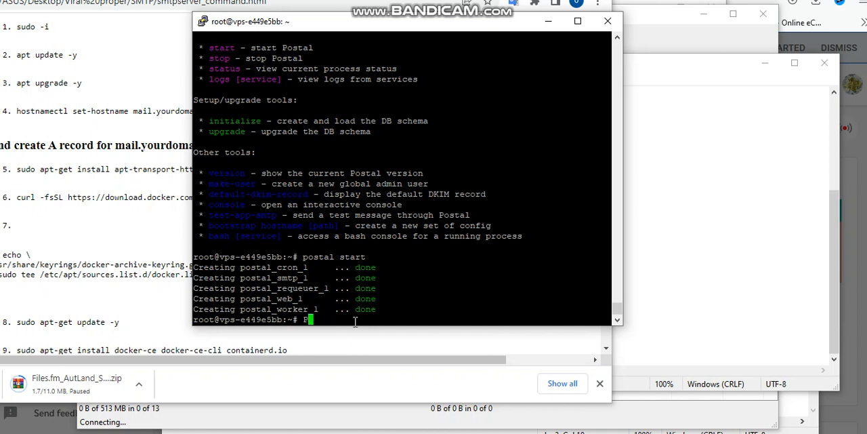
{"action": "key", "text": "BackSpace"}
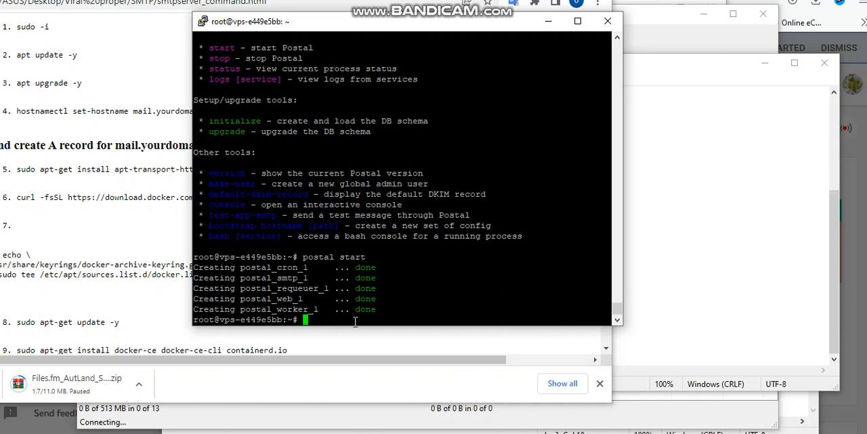
{"action": "type", "text": "post"}
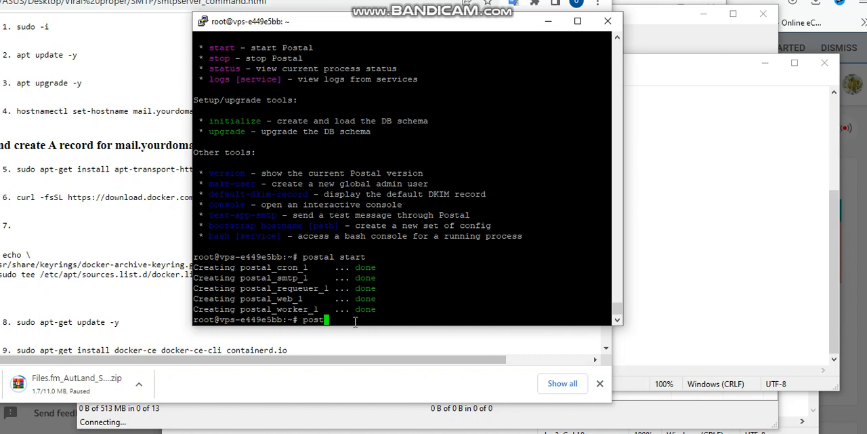
{"action": "type", "text": "st"}
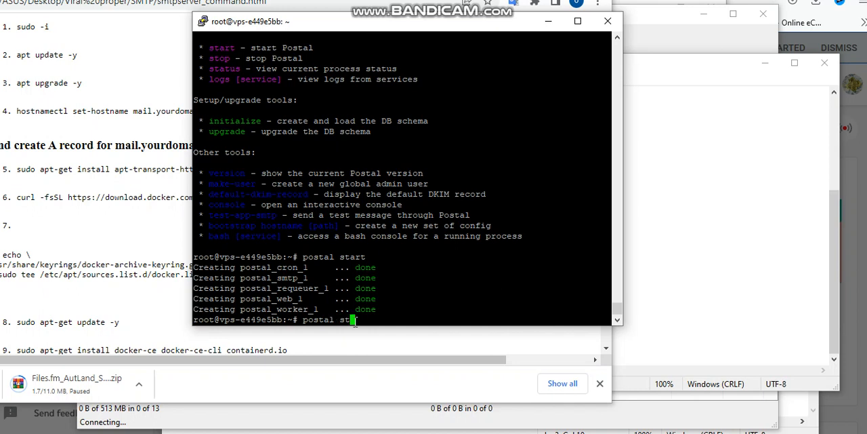
{"action": "type", "text": "atus"}
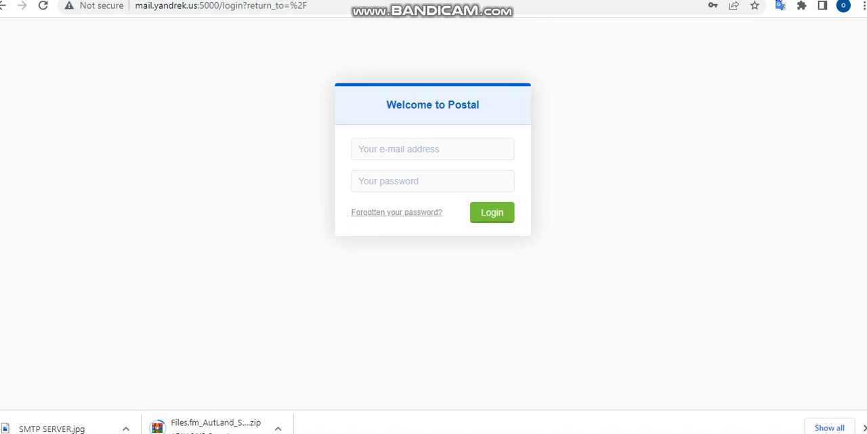
{"action": "mouse_move", "coordinate": [203, 23]}
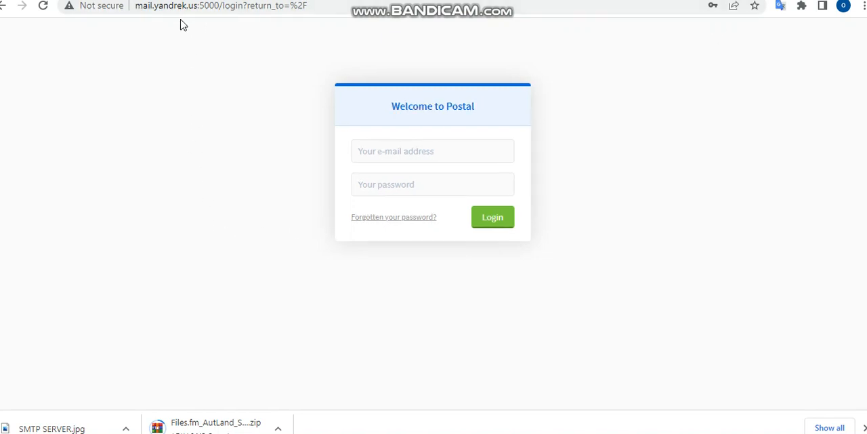
{"action": "mouse_move", "coordinate": [499, 120]}
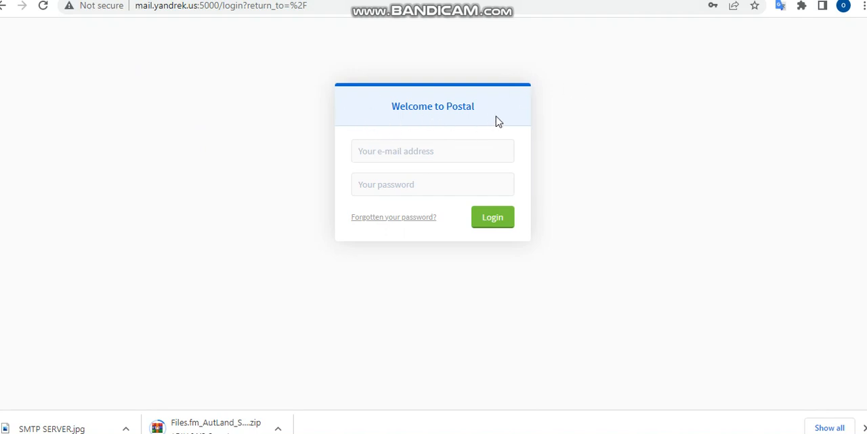
{"action": "mouse_move", "coordinate": [634, 108]}
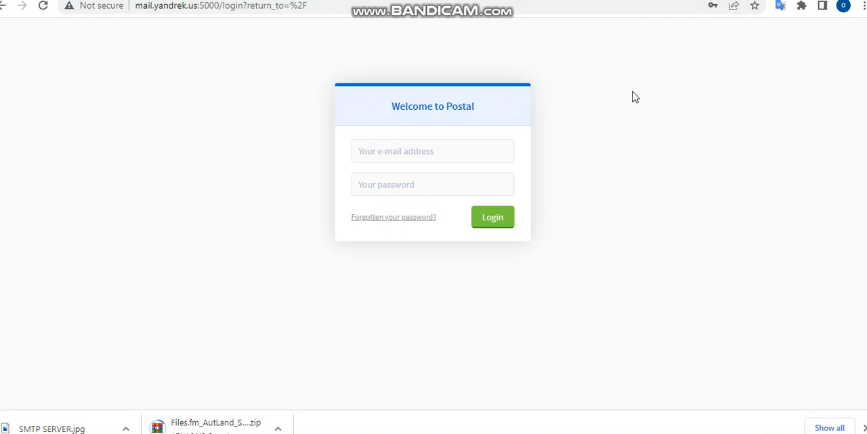
Step: Log in to the Postal web interface as the admin user
{"action": "left_click", "coordinate": [493, 217]}
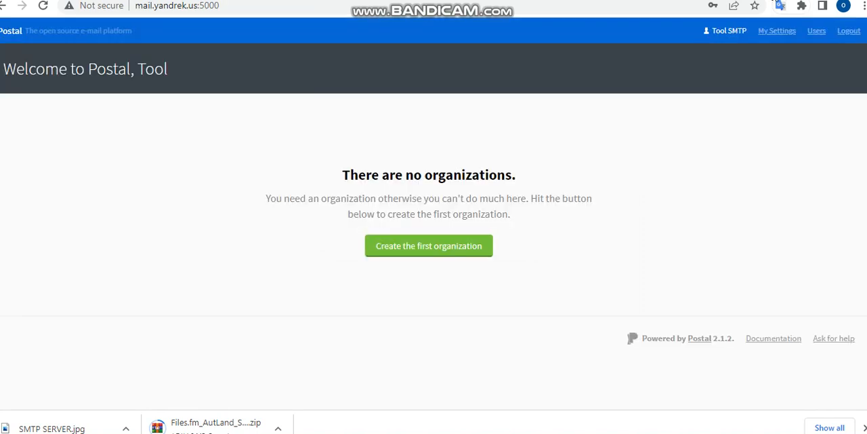
Step: Create the first organization named toolsmtp
{"action": "left_click", "coordinate": [428, 245]}
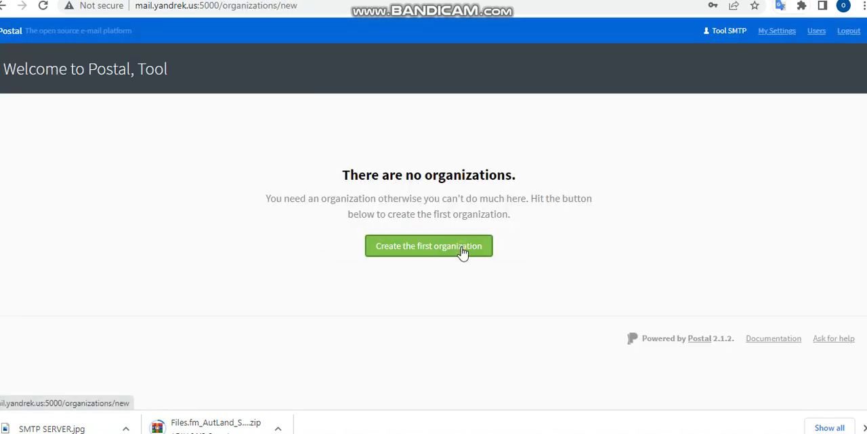
{"action": "left_click", "coordinate": [429, 245]}
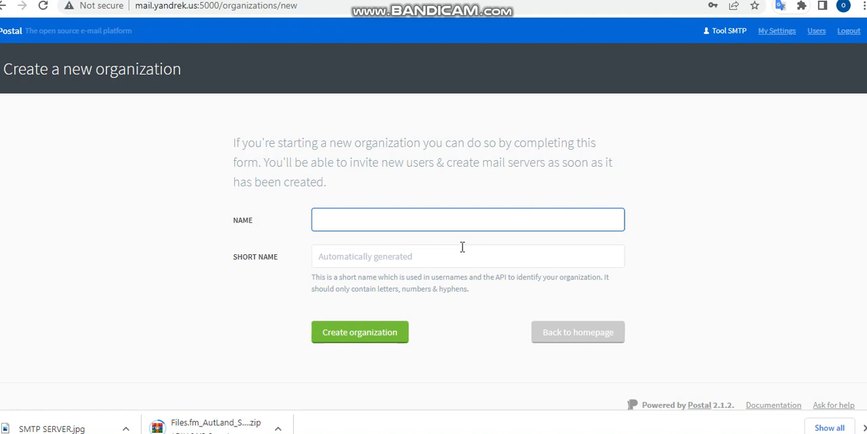
{"action": "type", "text": "toolsmtp"}
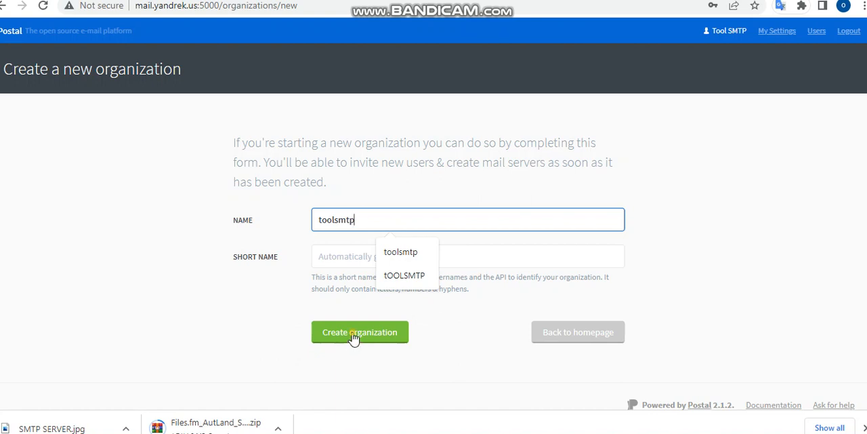
{"action": "left_click", "coordinate": [359, 330]}
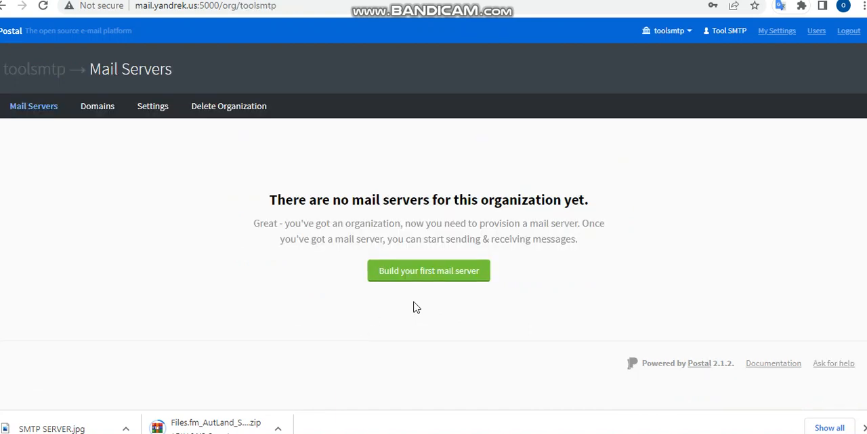
Step: Build the first mail server named server in the toolsmtp organization
{"action": "left_click", "coordinate": [428, 271]}
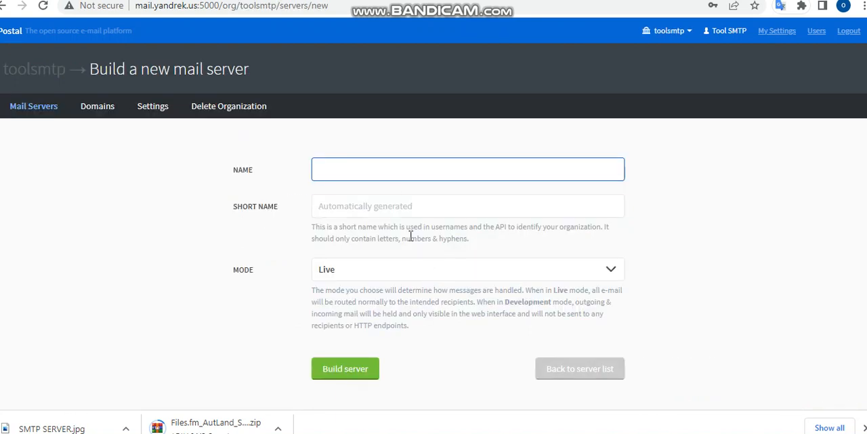
{"action": "type", "text": "s"}
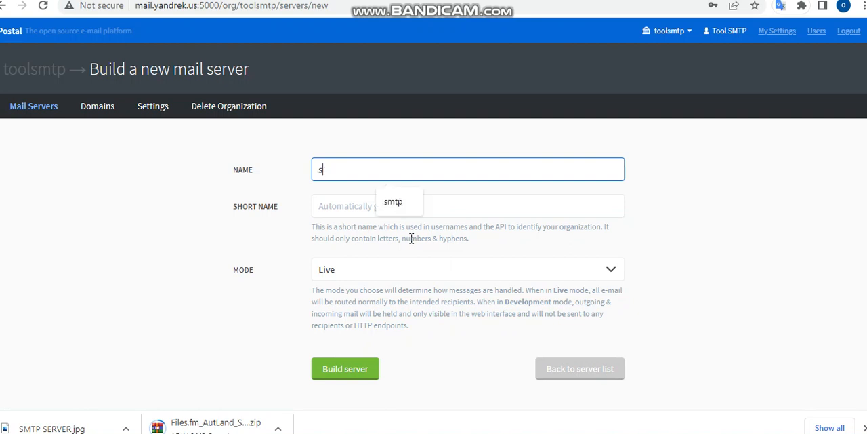
{"action": "type", "text": "erver"}
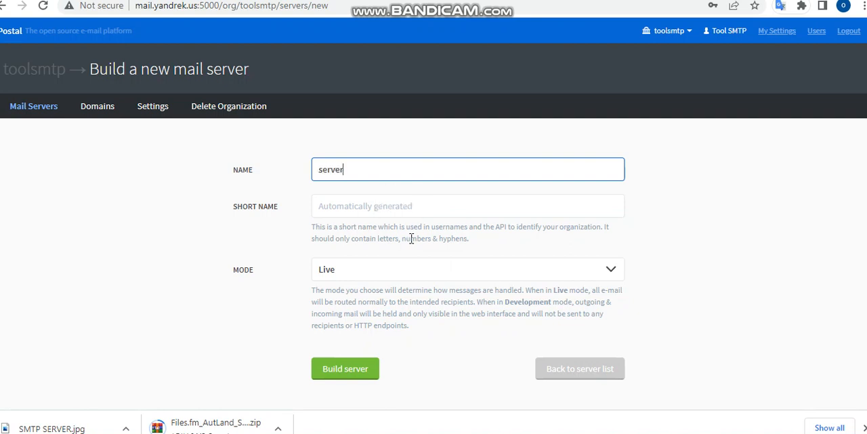
{"action": "left_click", "coordinate": [344, 369]}
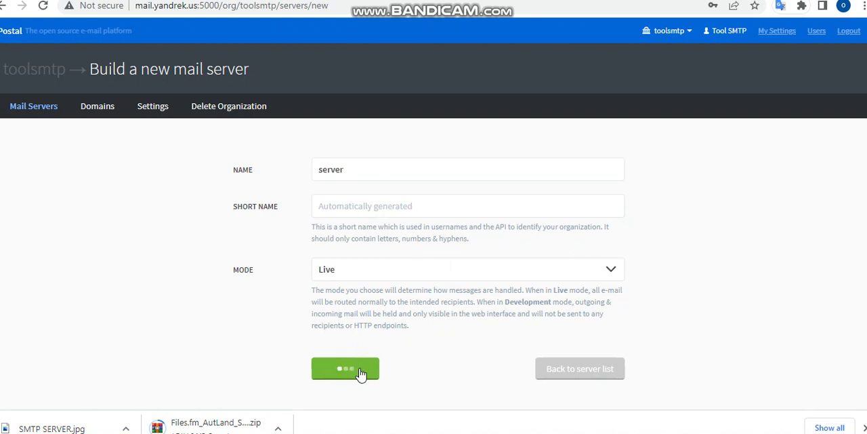
{"action": "left_click", "coordinate": [344, 368]}
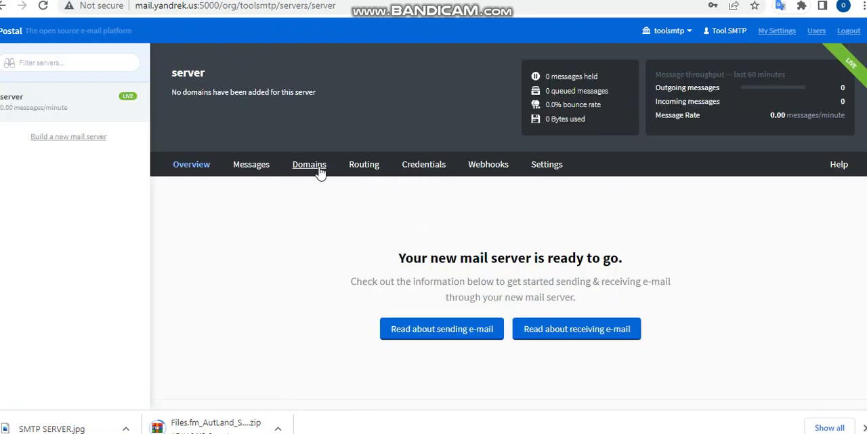
Step: Add yandrek.us as the mail server's first domain
{"action": "left_click", "coordinate": [309, 164]}
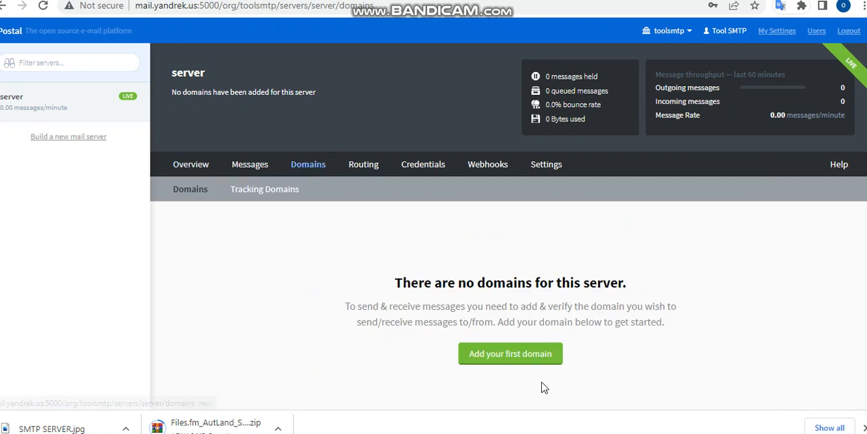
{"action": "left_click", "coordinate": [510, 352]}
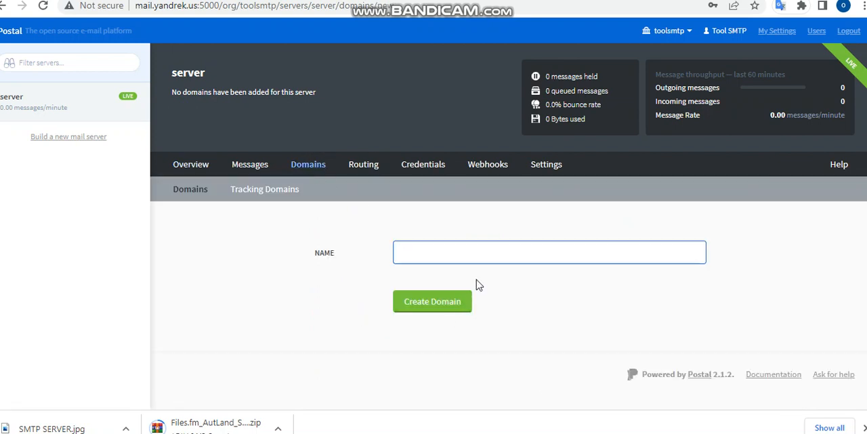
{"action": "mouse_move", "coordinate": [373, 244]}
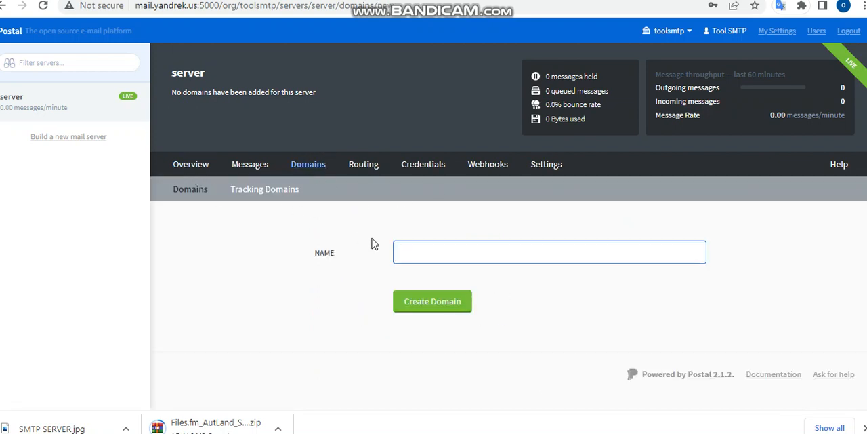
{"action": "type", "text": "yandrek.us"}
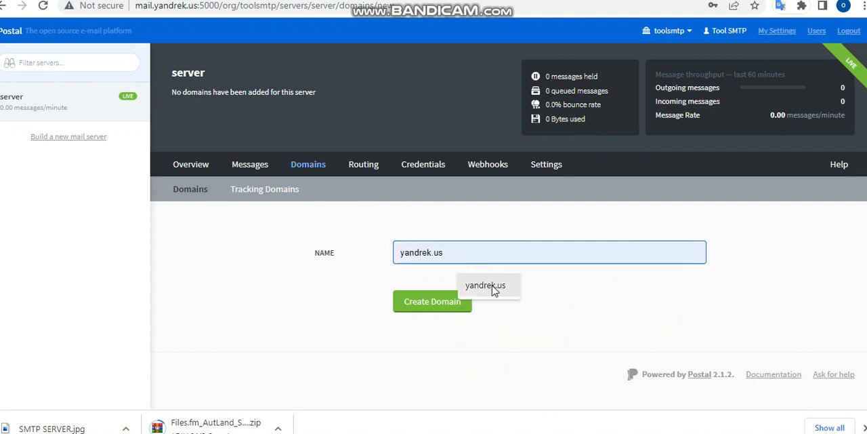
{"action": "left_click", "coordinate": [432, 300]}
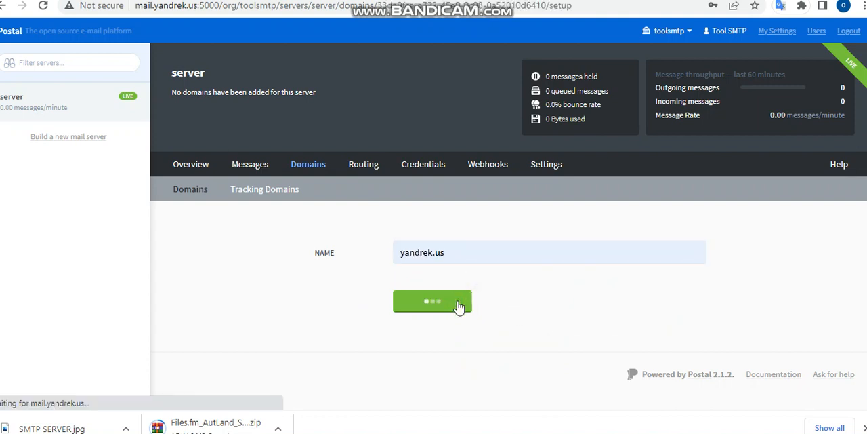
{"action": "left_click", "coordinate": [433, 301]}
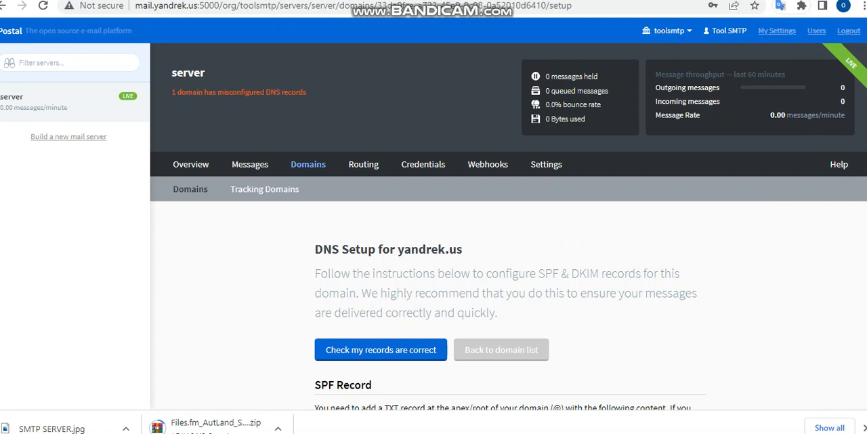
Step: Review the SPF and DKIM DNS records on the domain's DNS Setup page
{"action": "scroll", "scroll_direction": "down", "scroll_amount": 3}
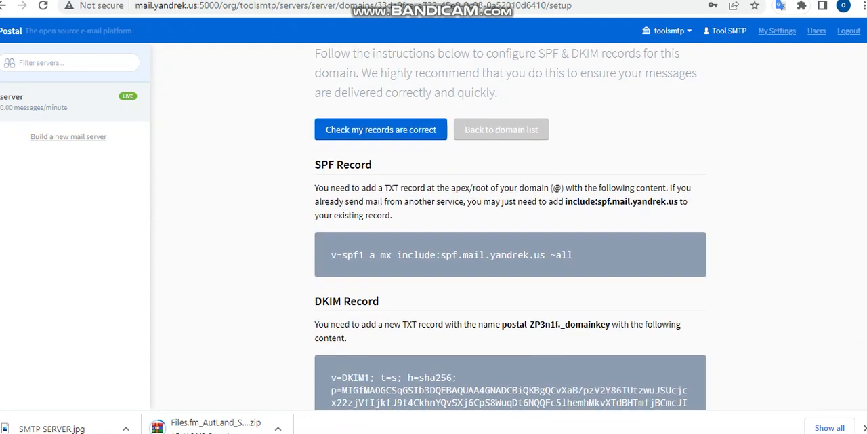
{"action": "scroll", "scroll_direction": "down", "scroll_amount": 3}
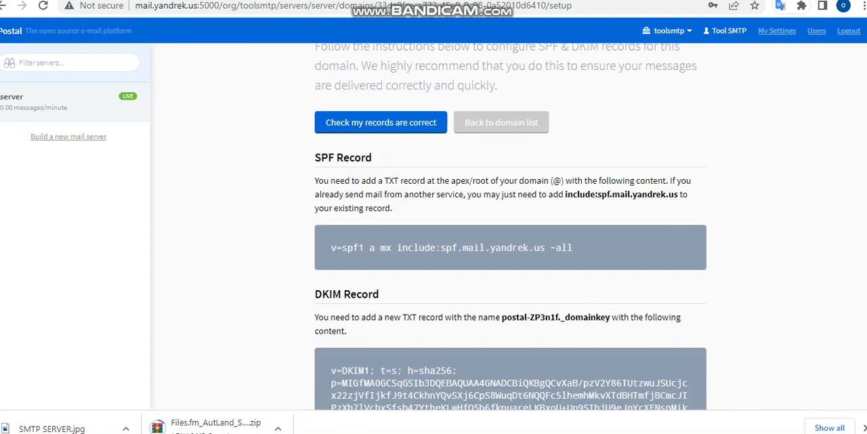
{"action": "scroll", "scroll_direction": "down", "scroll_amount": 3}
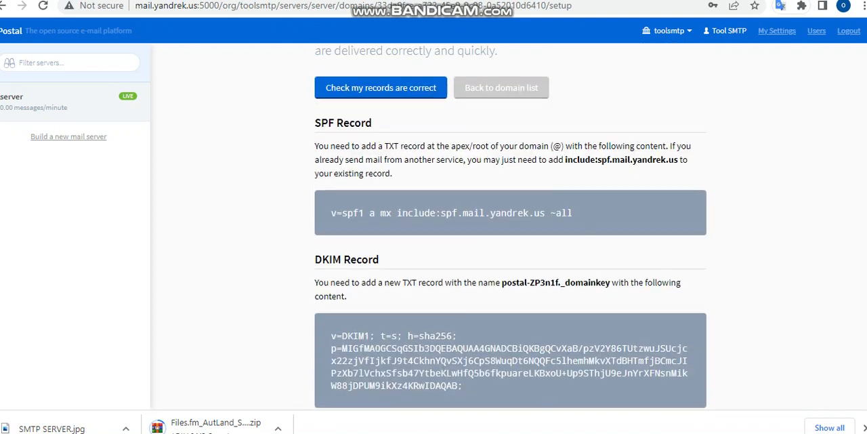
{"action": "scroll", "scroll_direction": "down", "scroll_amount": 3}
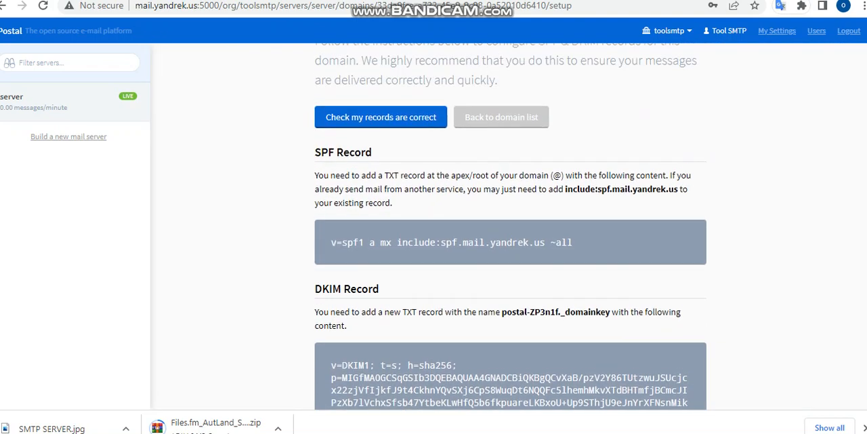
{"action": "scroll", "scroll_direction": "down", "scroll_amount": 3}
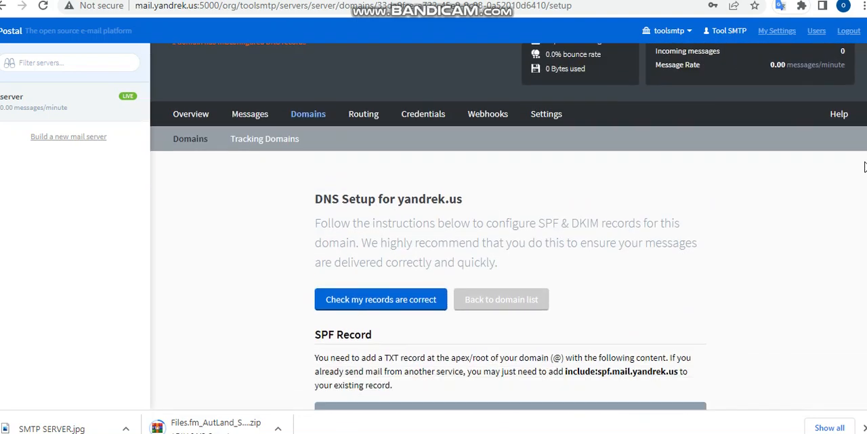
{"action": "scroll", "scroll_direction": "down", "scroll_amount": 3}
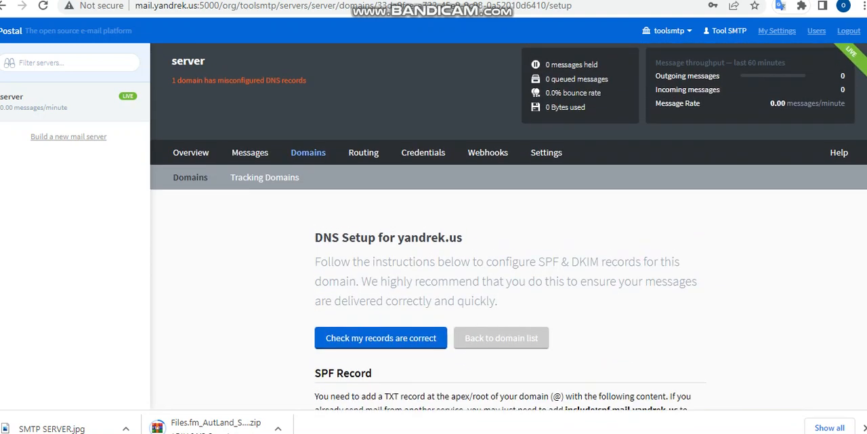
{"action": "scroll", "scroll_direction": "down", "scroll_amount": 3}
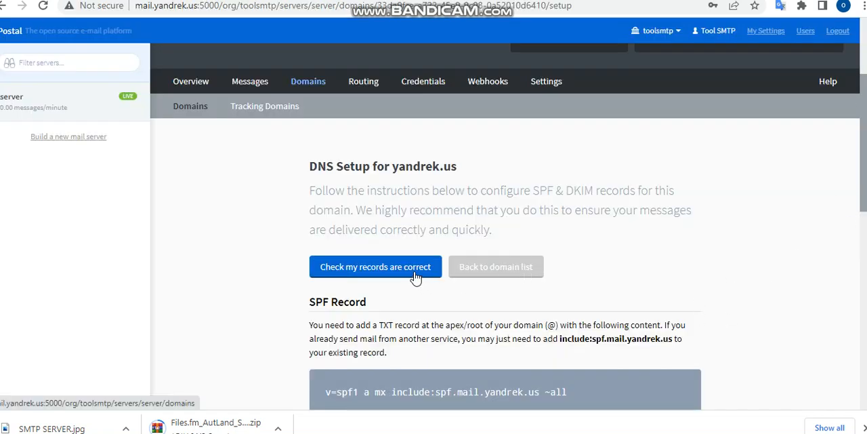
{"action": "left_click", "coordinate": [377, 266]}
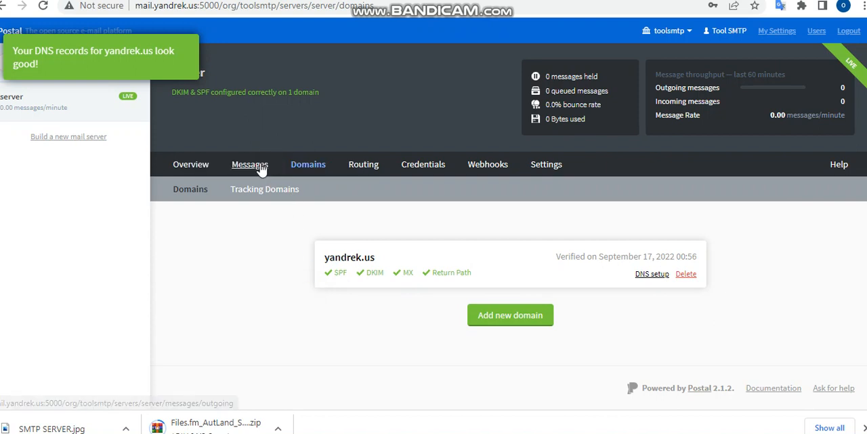
{"action": "left_click", "coordinate": [249, 164]}
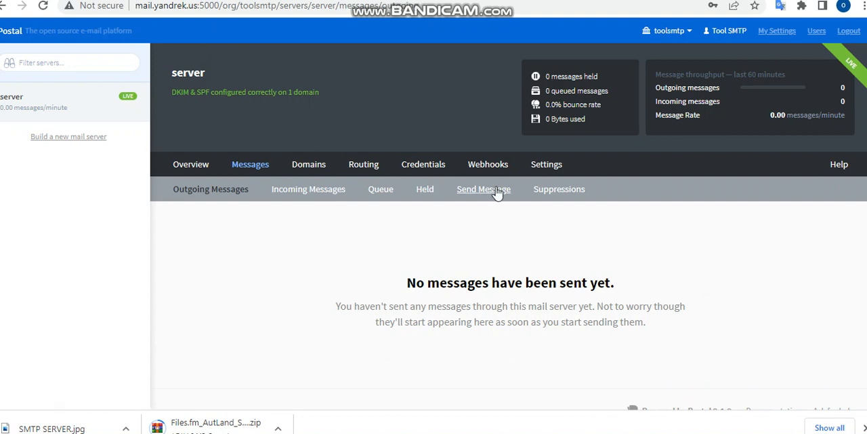
{"action": "left_click", "coordinate": [482, 189]}
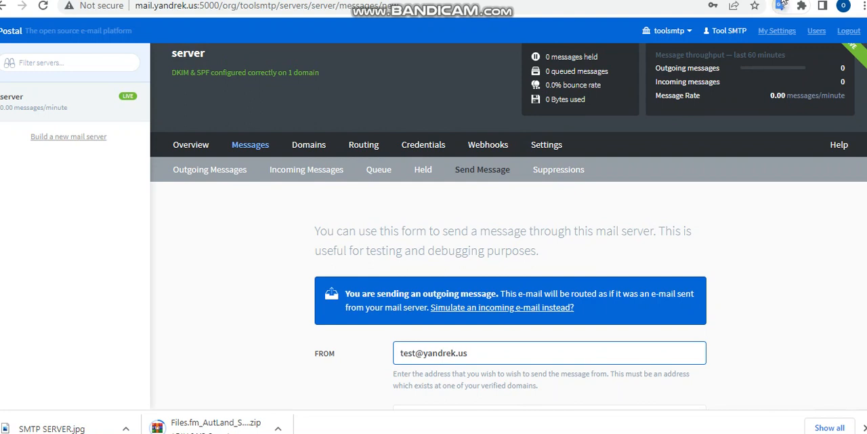
{"action": "scroll", "scroll_direction": "down", "scroll_amount": 3}
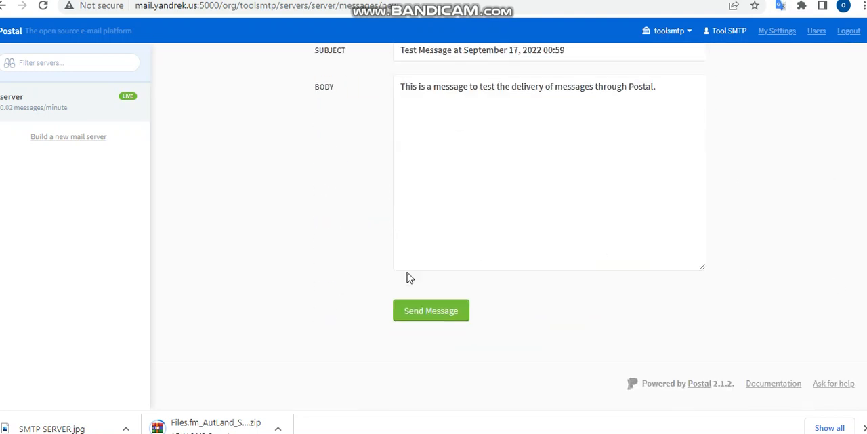
{"action": "left_click", "coordinate": [431, 310]}
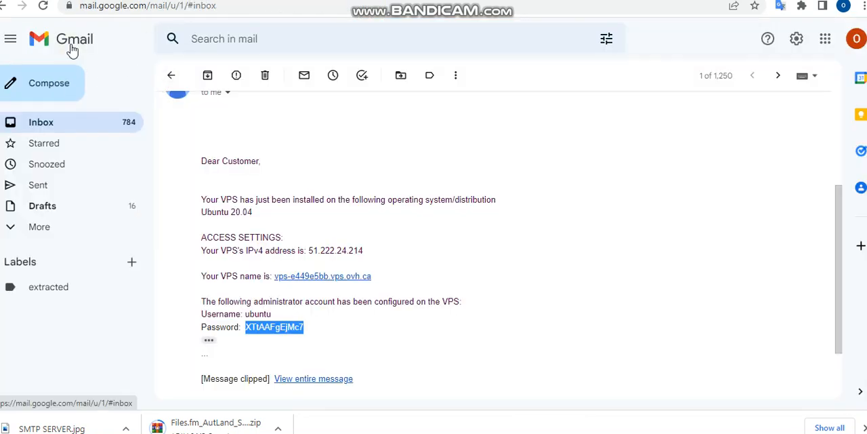
{"action": "left_click", "coordinate": [171, 76]}
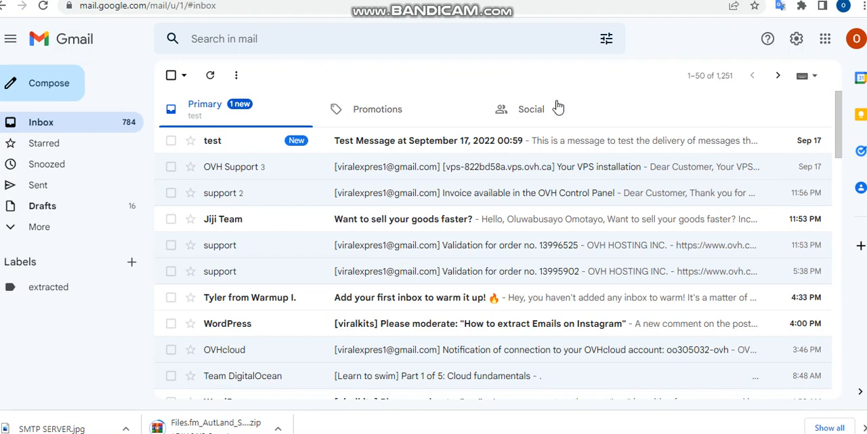
{"action": "mouse_move", "coordinate": [564, 141]}
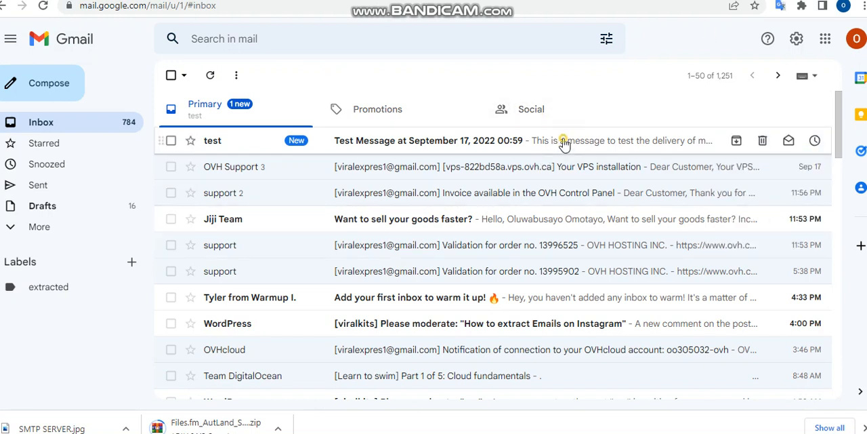
{"action": "left_click", "coordinate": [429, 141]}
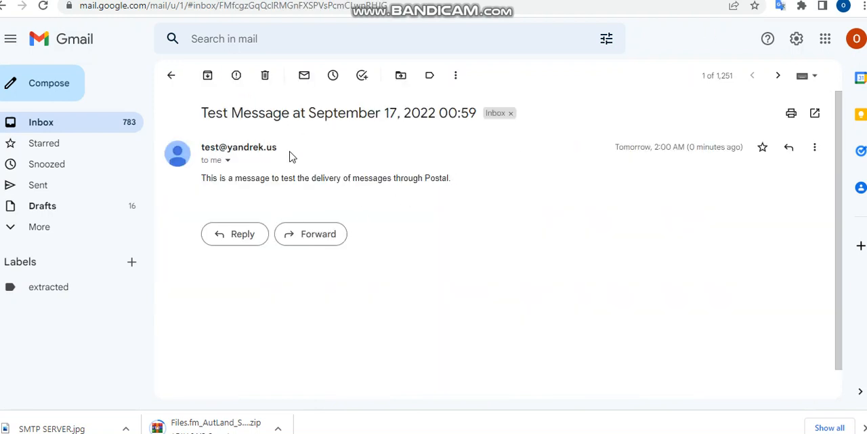
{"action": "left_click", "coordinate": [227, 160]}
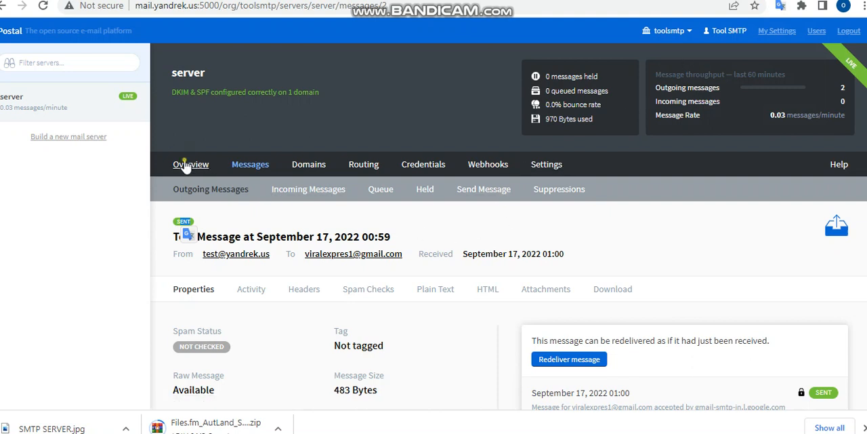
Step: Show the mail server's Send Limit setting: unlimited e-mails every 60 minutes
{"action": "left_click", "coordinate": [191, 164]}
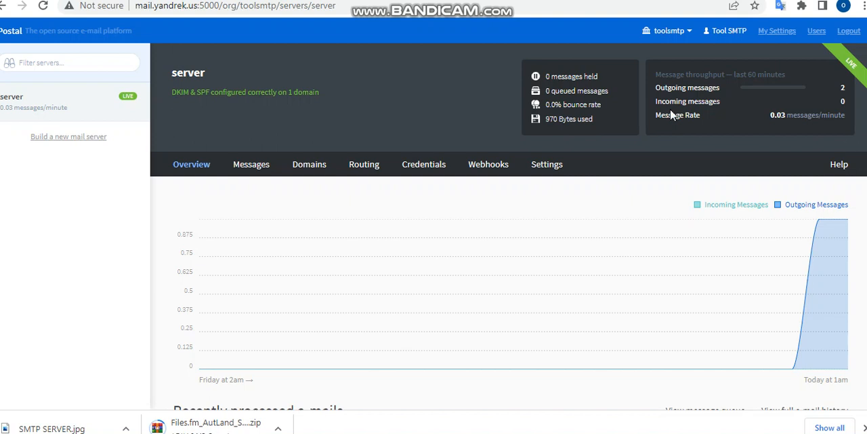
{"action": "left_click", "coordinate": [546, 164]}
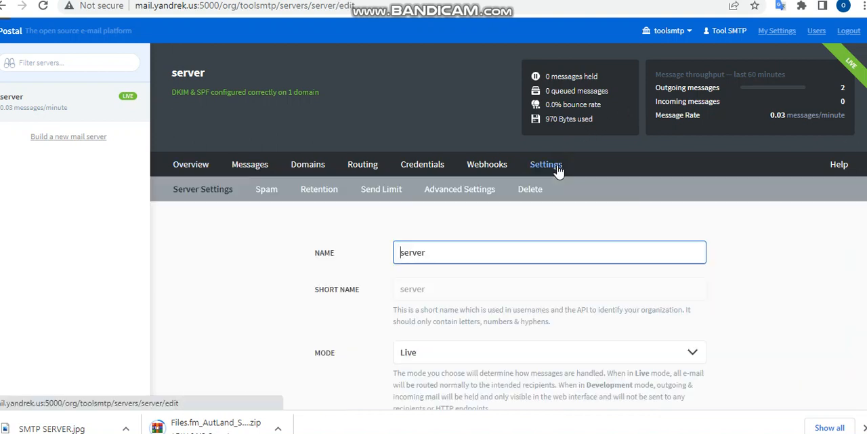
{"action": "scroll", "scroll_direction": "down", "scroll_amount": 3}
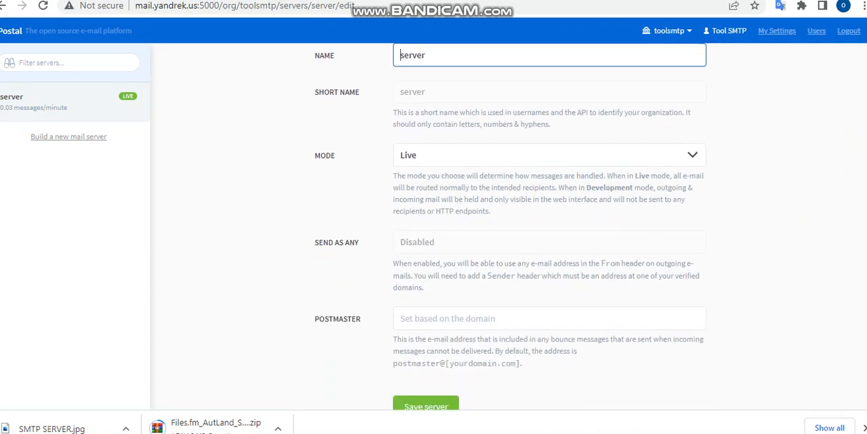
{"action": "left_click", "coordinate": [381, 113]}
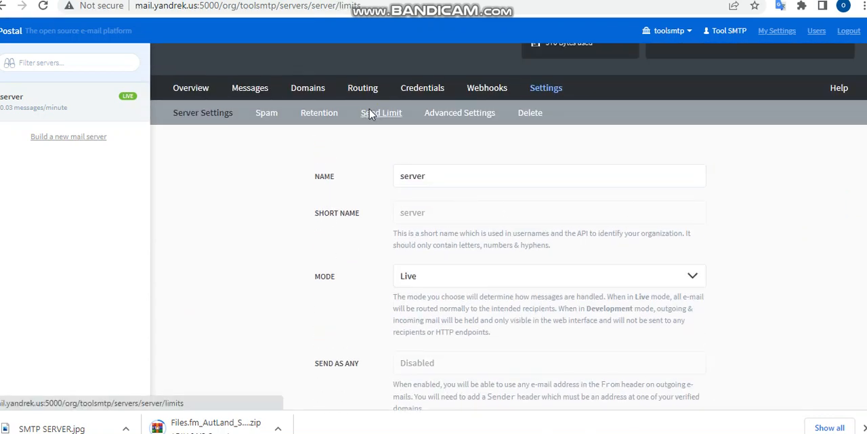
{"action": "left_click", "coordinate": [381, 112]}
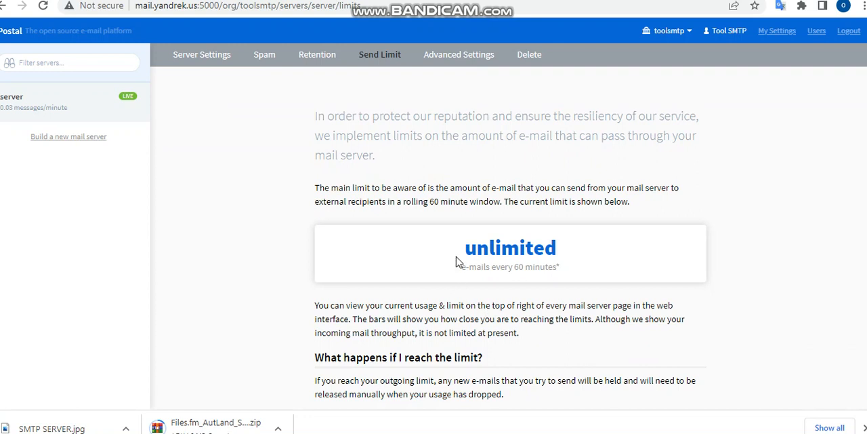
{"action": "double_click", "coordinate": [510, 247]}
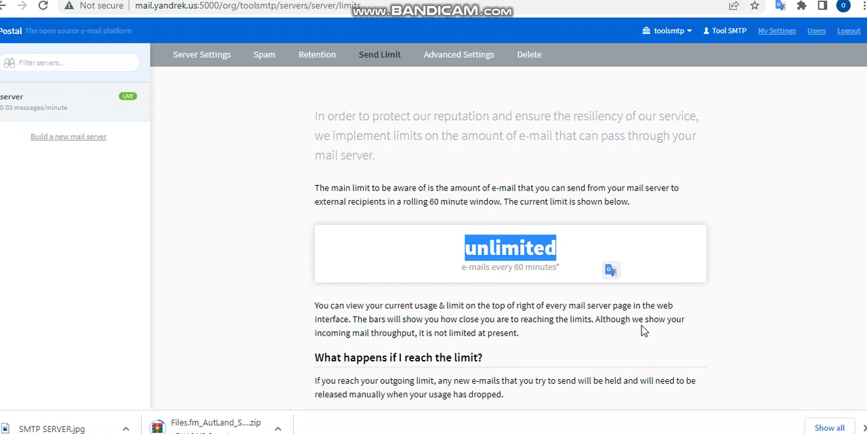
{"action": "mouse_move", "coordinate": [643, 260]}
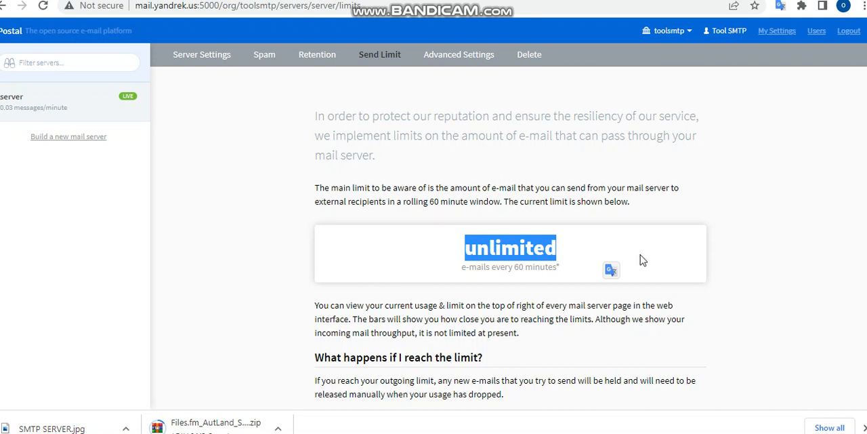